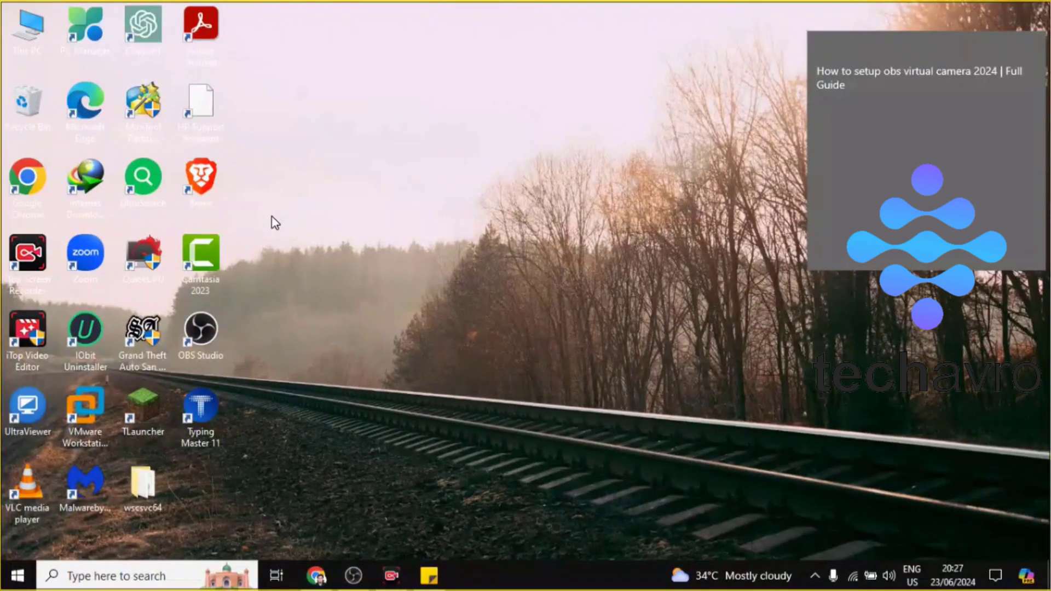
mouse_move(320, 481)
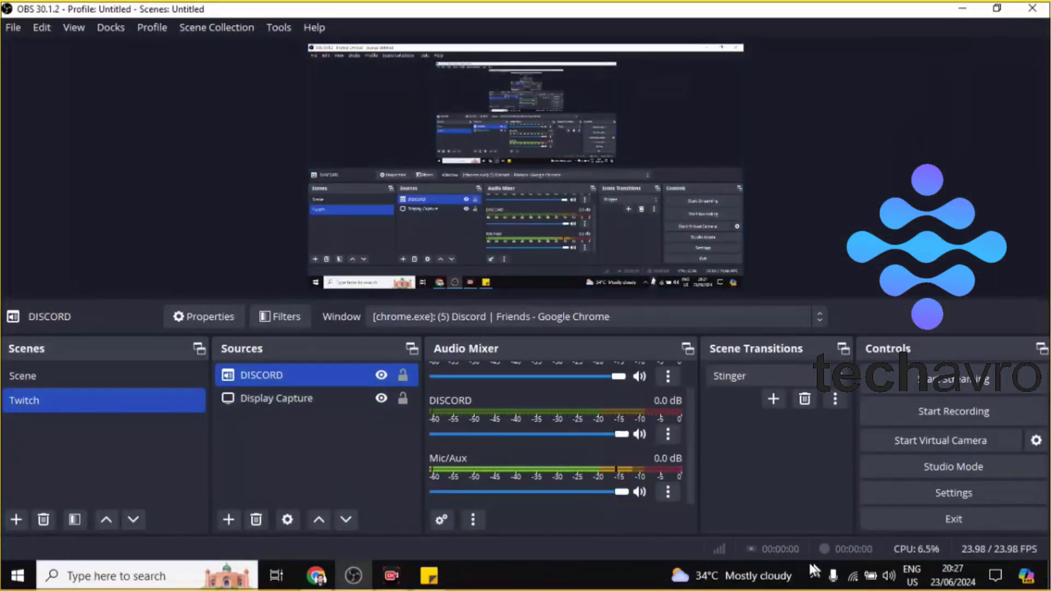
Step: Create a Display Capture source capturing the primary monitor in the empty Scene
click(54, 375)
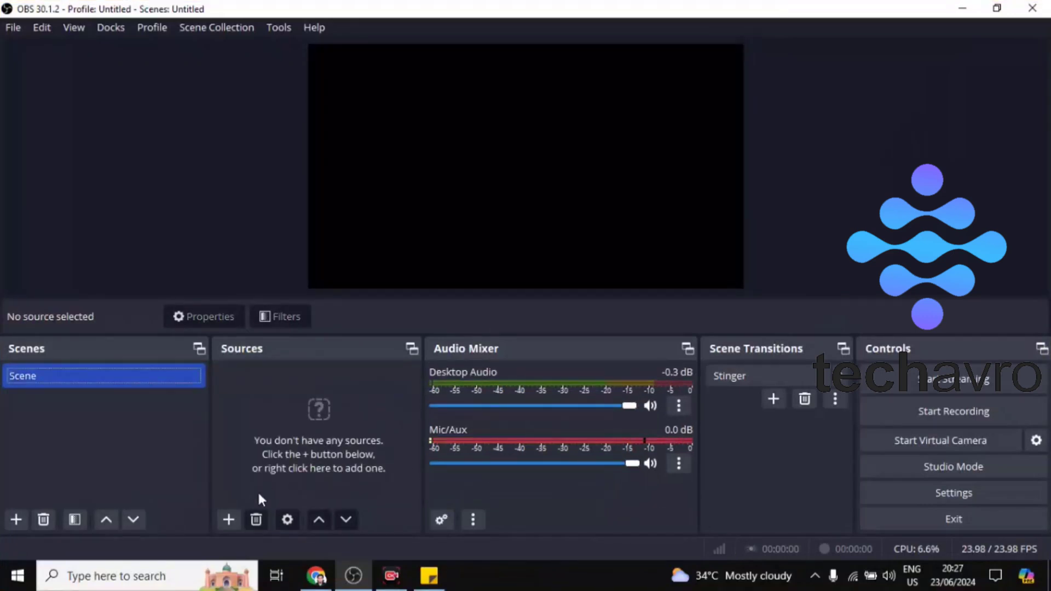
mouse_move(228, 519)
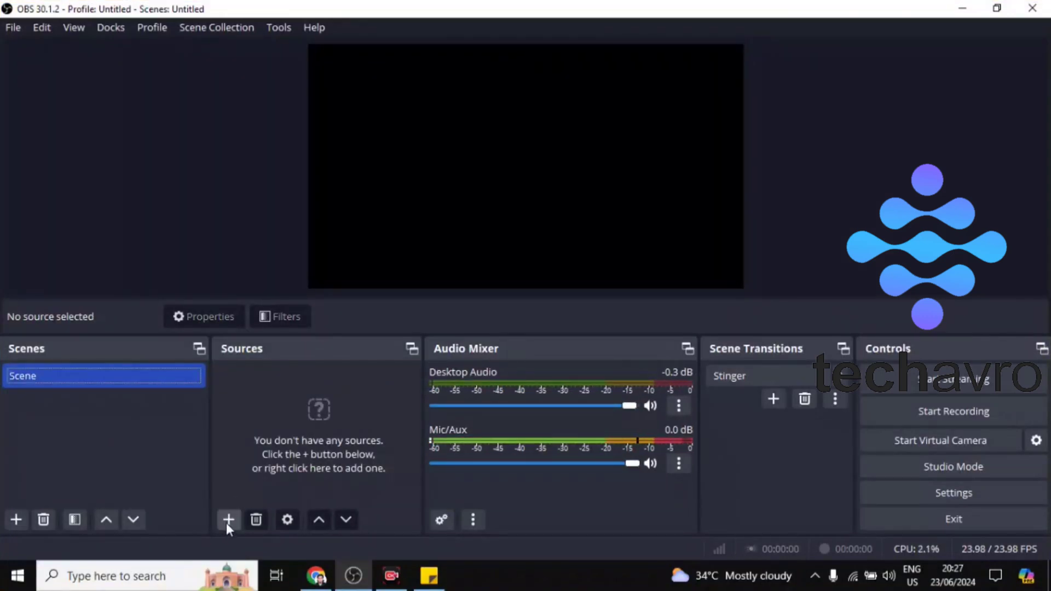
click(228, 520)
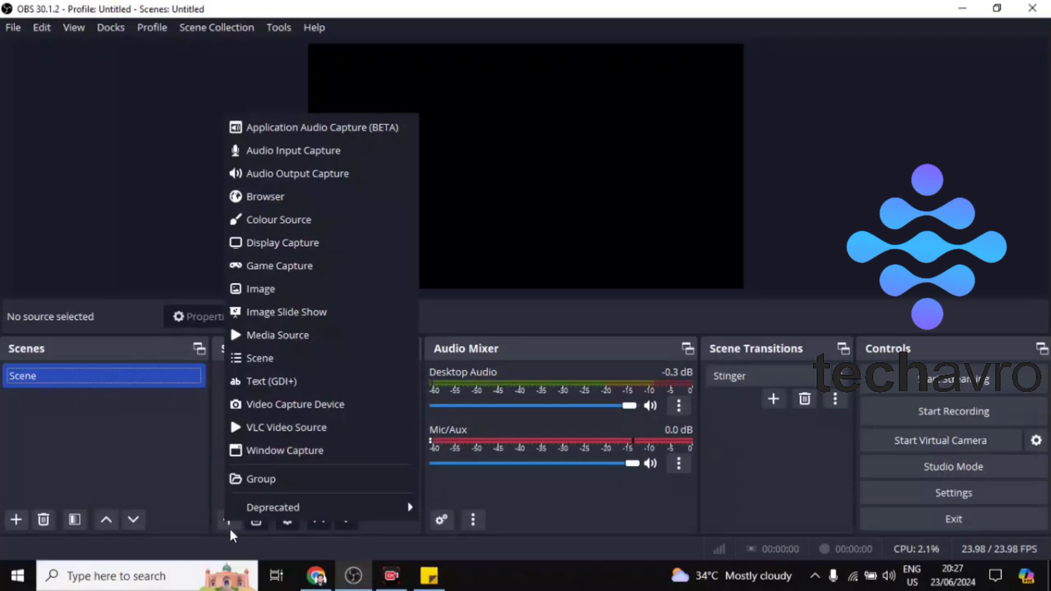
mouse_move(277, 335)
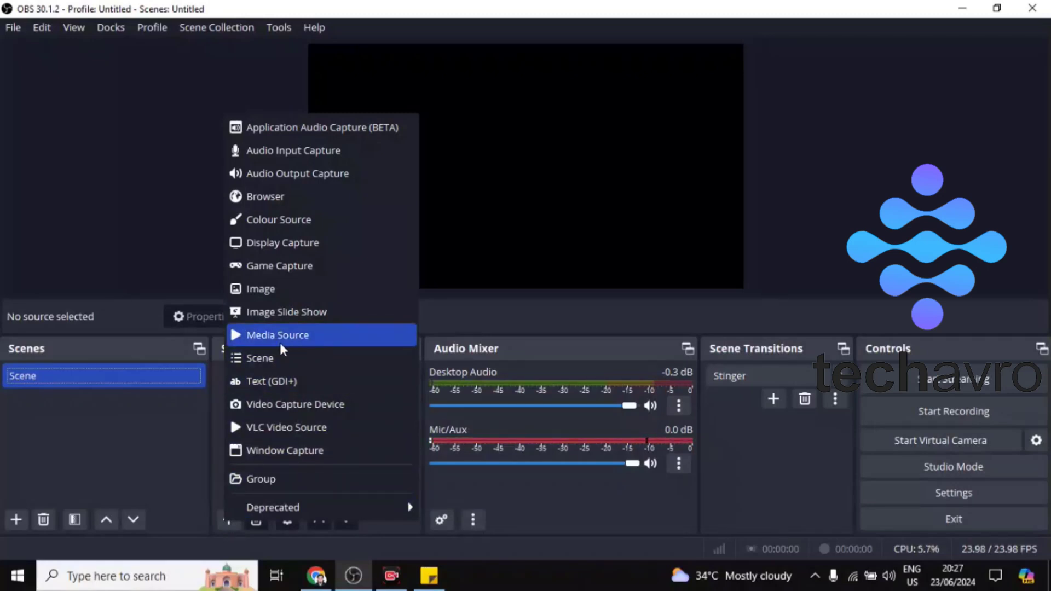
click(282, 242)
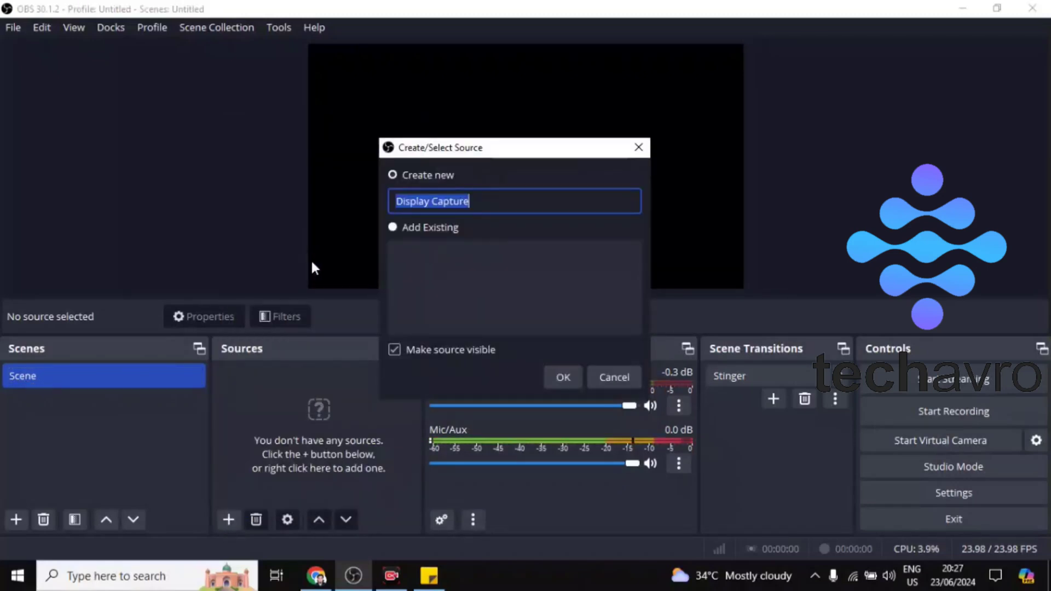
click(562, 377)
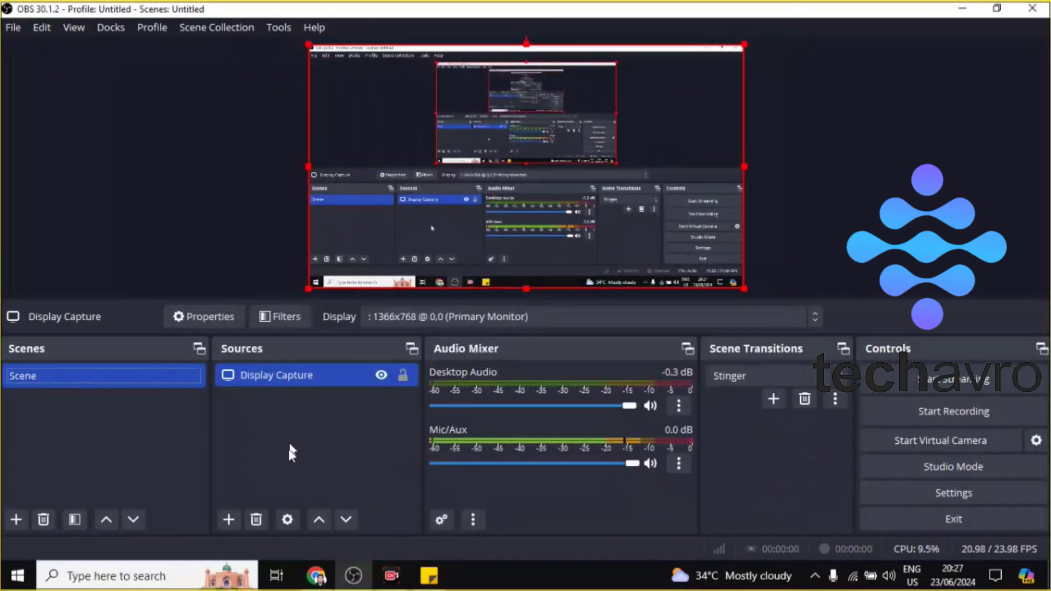
Step: Create a Video Capture Device source, landing in its properties with the HP webcam preview
click(228, 520)
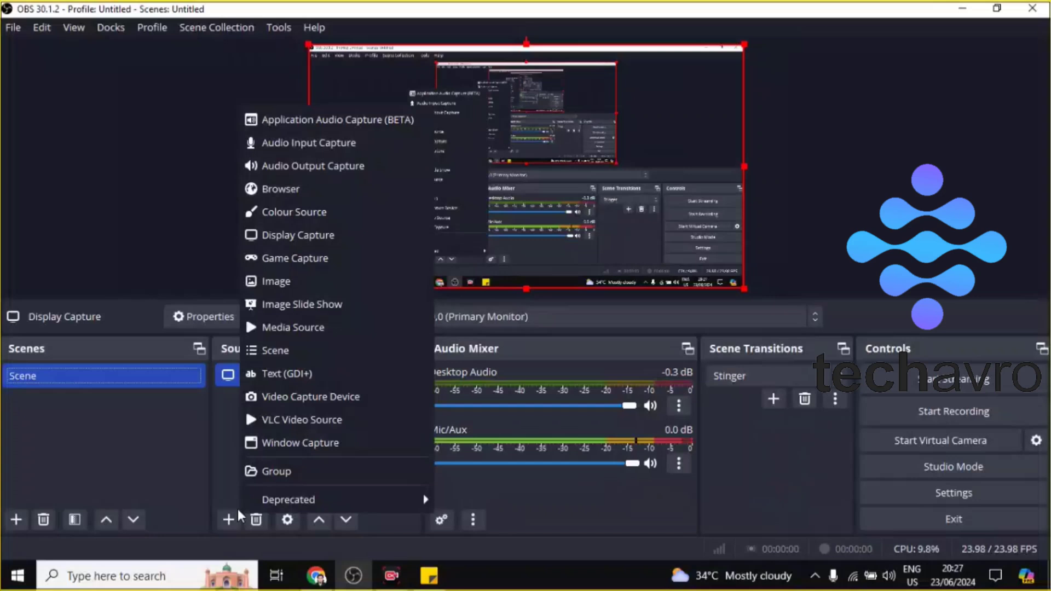
mouse_move(339, 396)
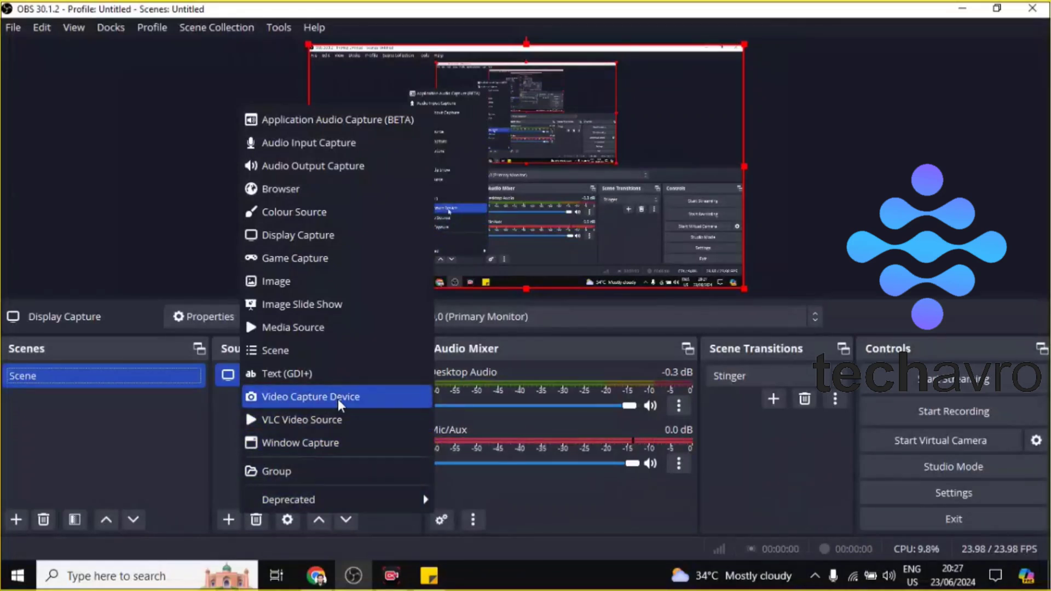
click(310, 397)
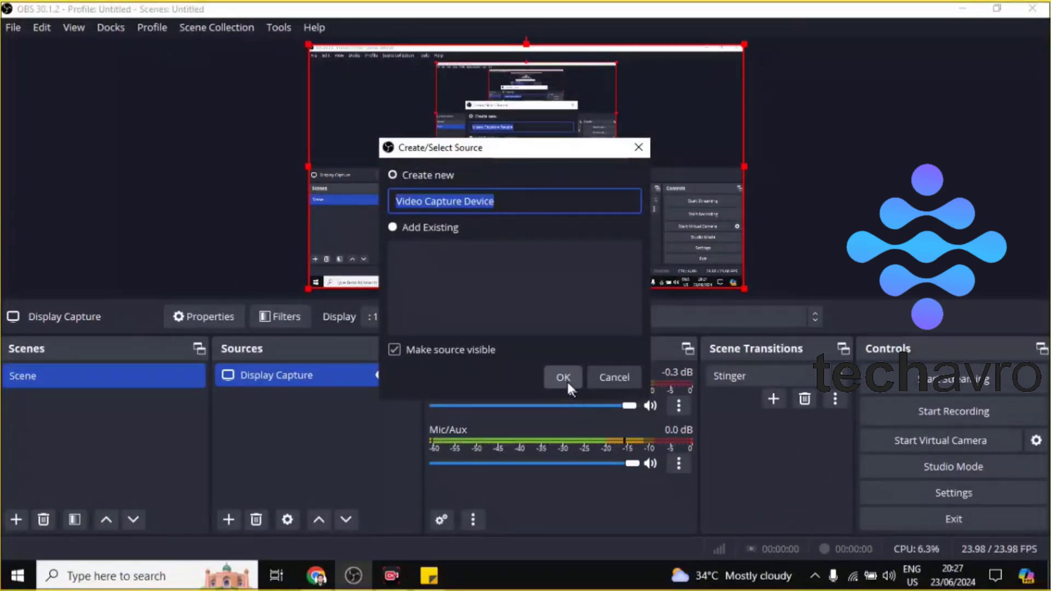
click(562, 378)
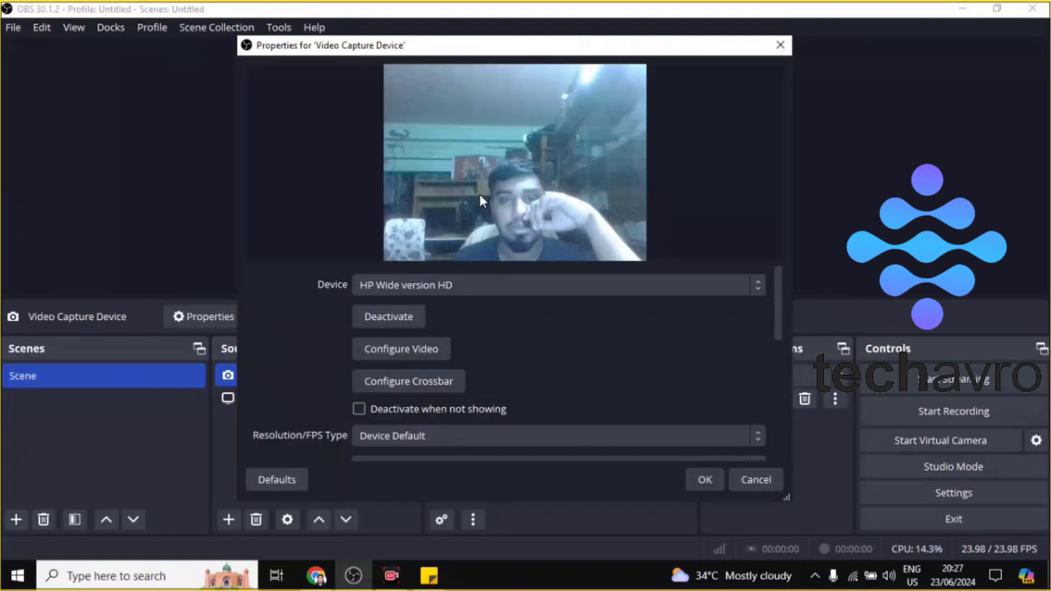
Step: Set the source's device to OBS Virtual Camera and confirm the properties
click(556, 284)
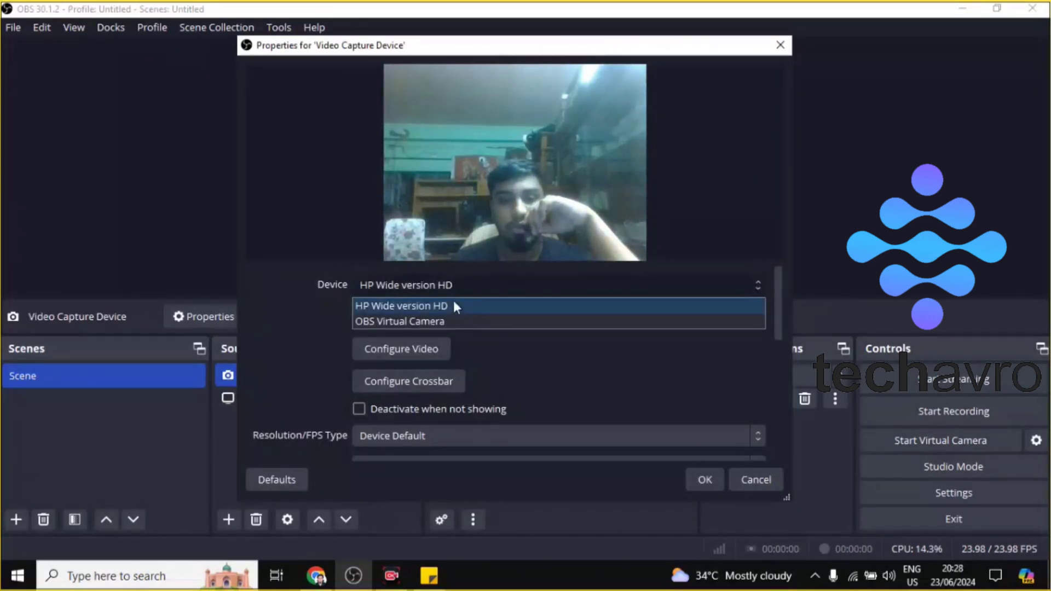
click(401, 306)
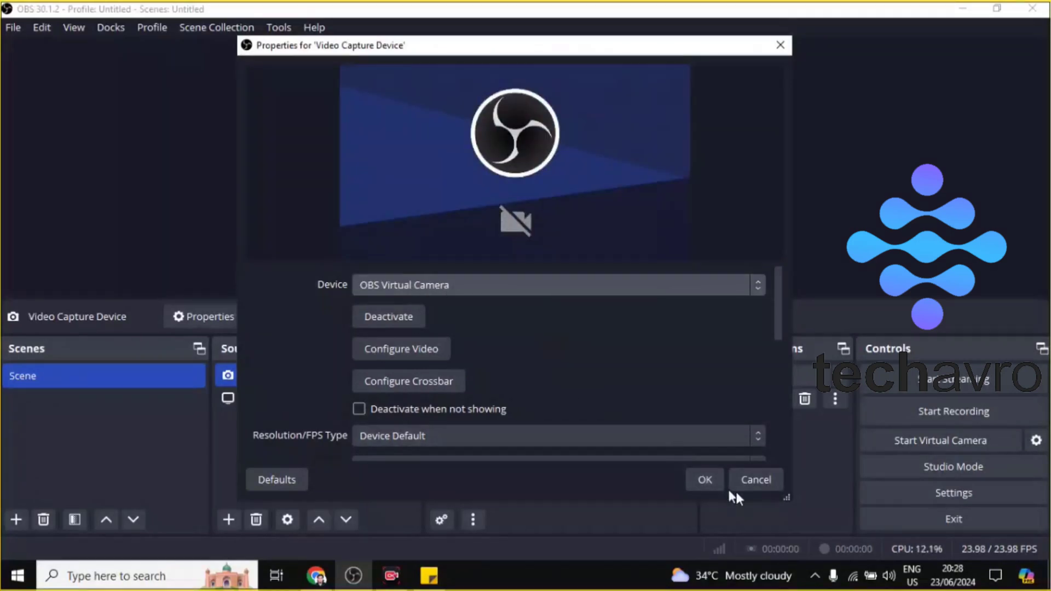
click(704, 479)
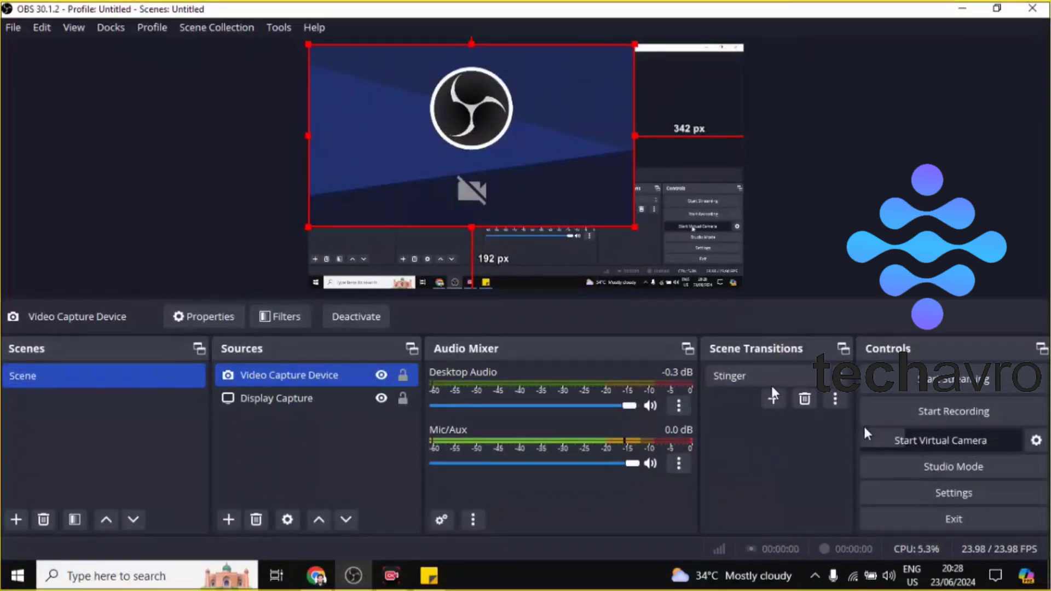
Step: Shrink the camera source to a small top-left corner box and start the virtual camera
click(276, 397)
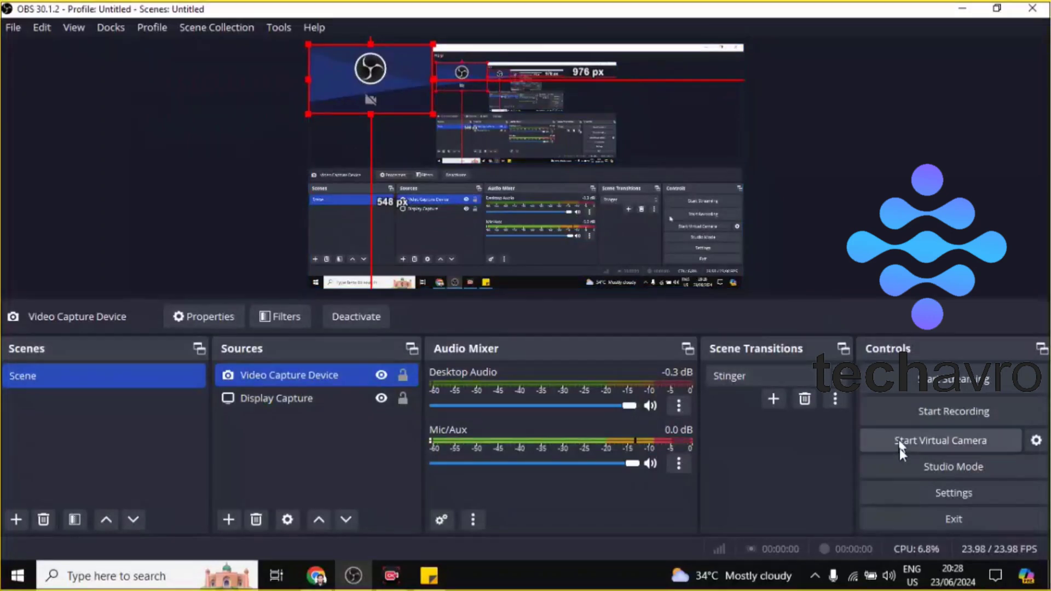
click(941, 440)
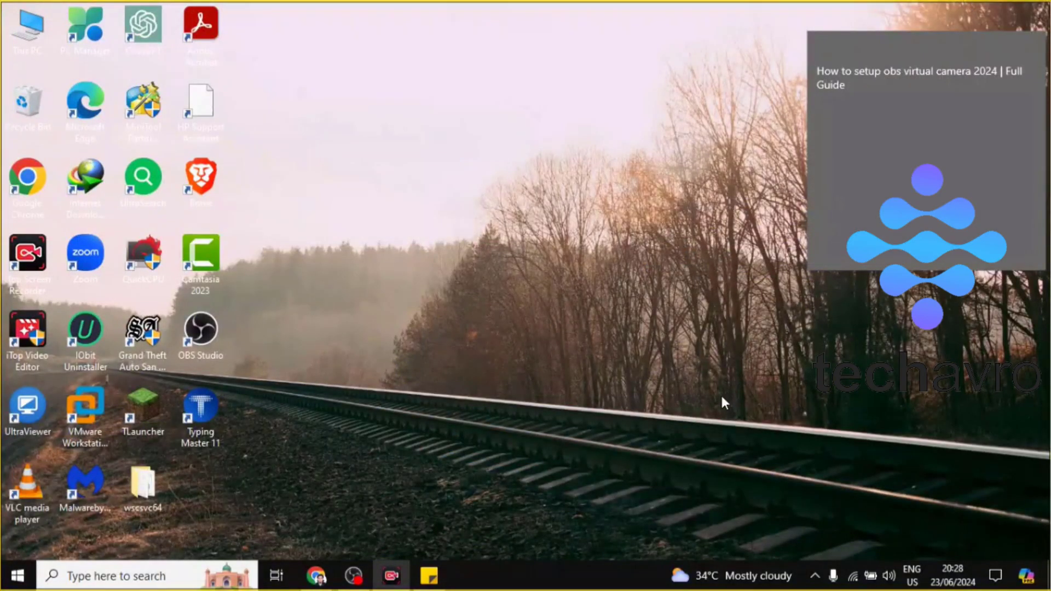
mouse_move(742, 537)
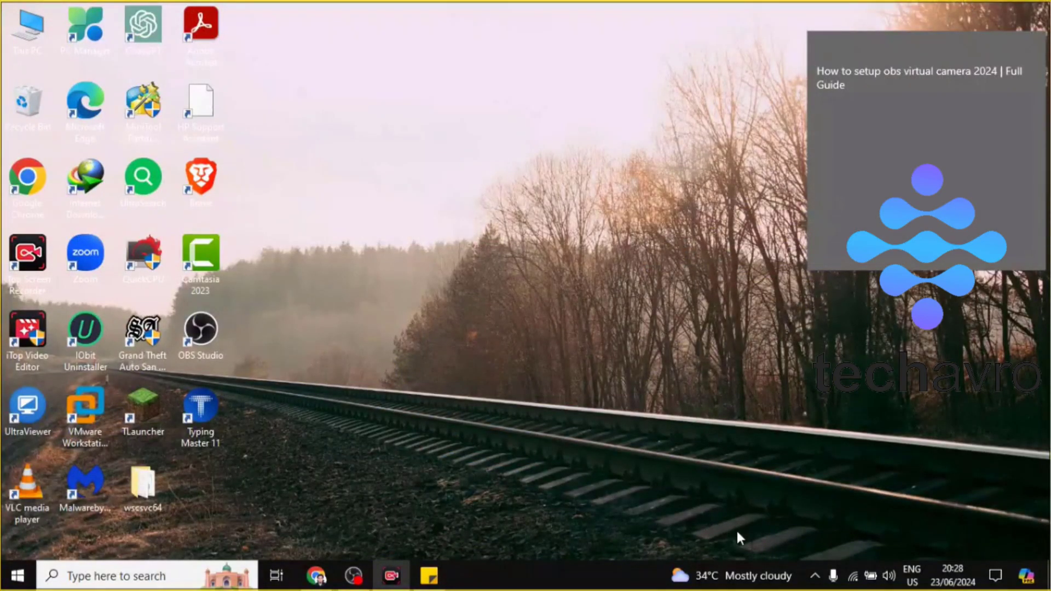